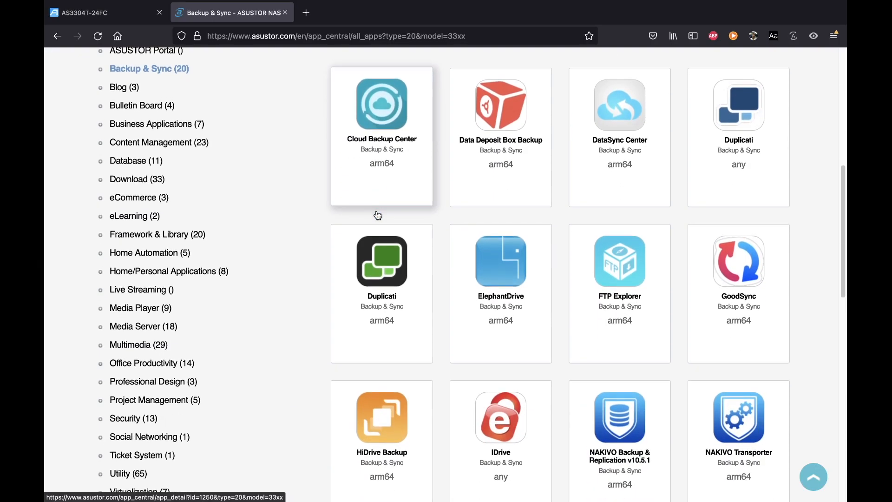
scroll("up", 3)
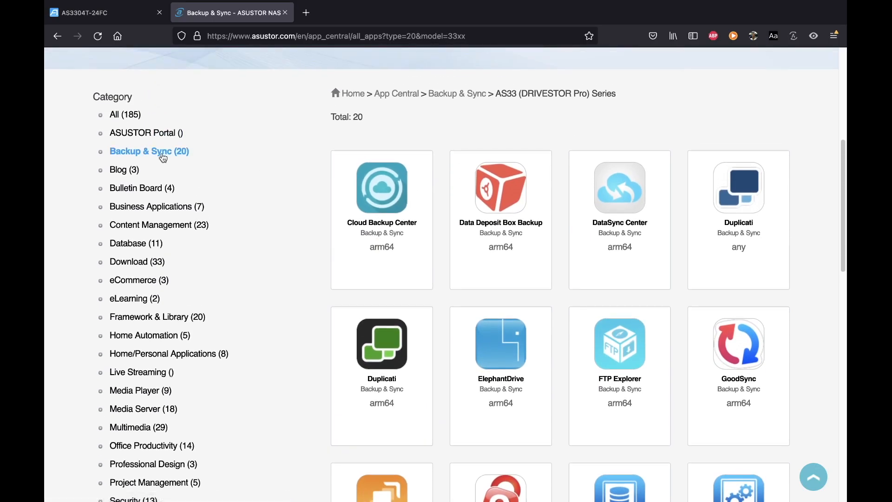
mouse_move(141, 153)
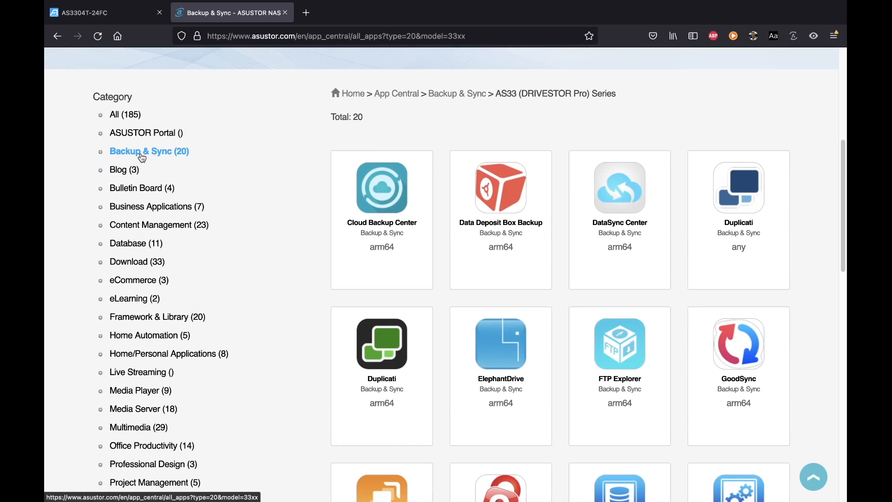
scroll("down", 3)
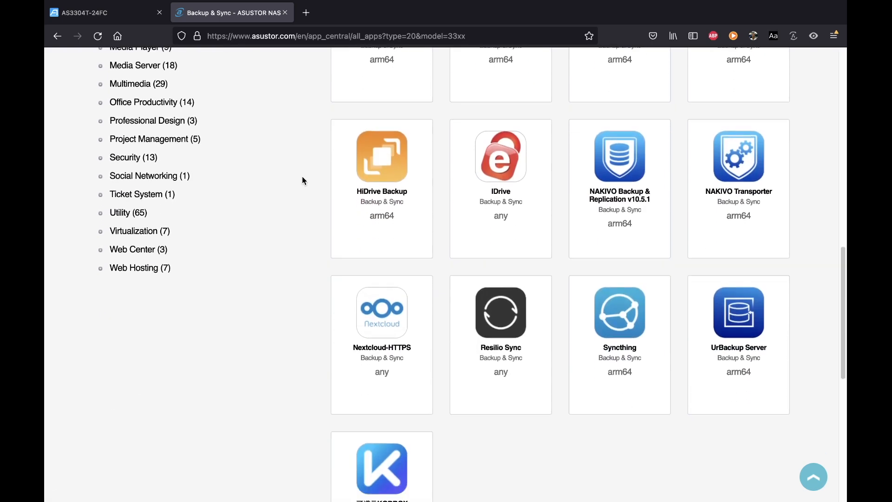
scroll("up", 3)
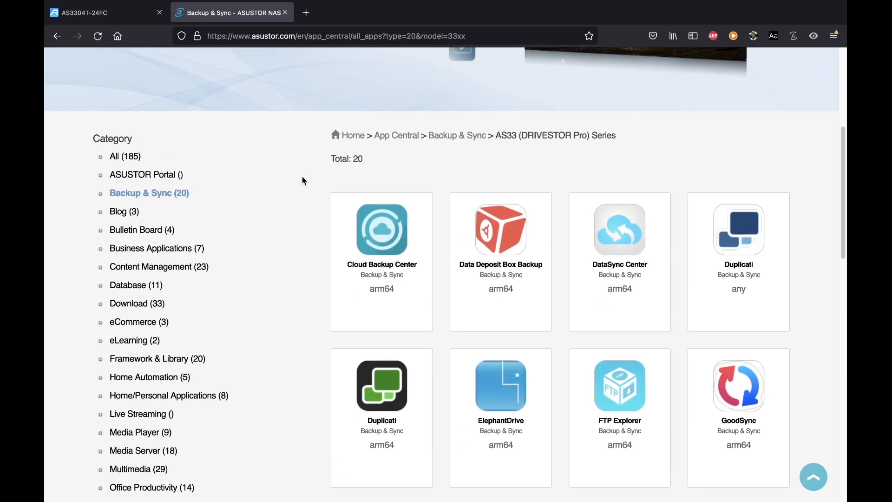
scroll("up", 3)
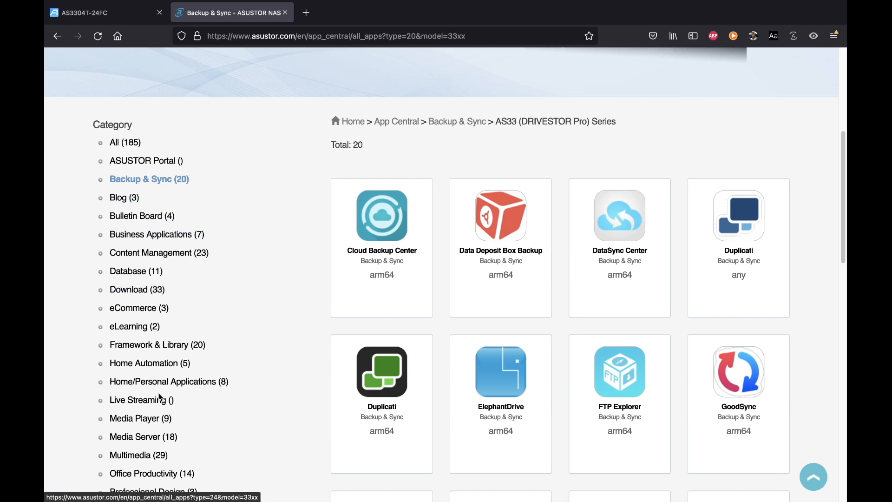
scroll("up", 3)
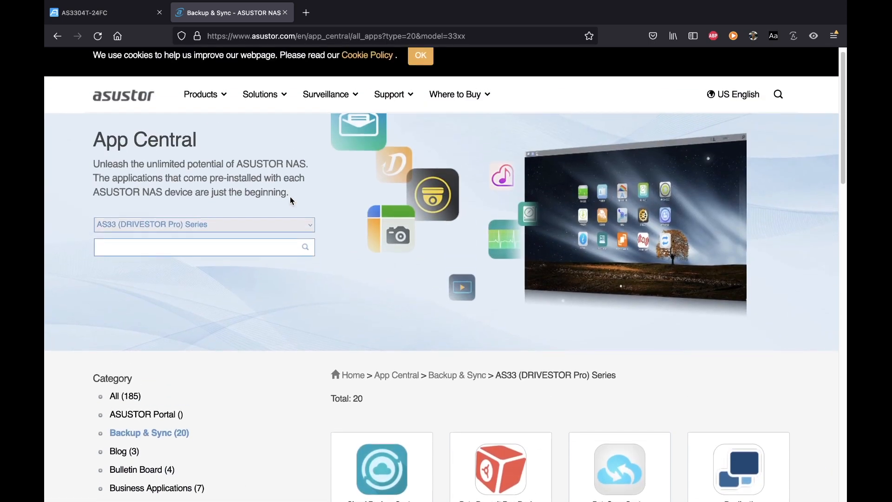